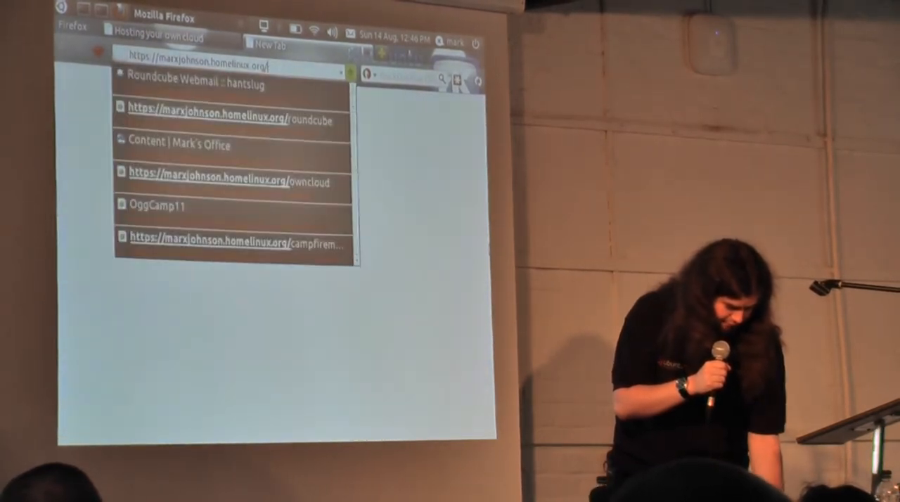
Go to the Mark's Office Drupal Content list via the 'dru' address-bar suggestion
{"action": "type", "text": "drupal"}
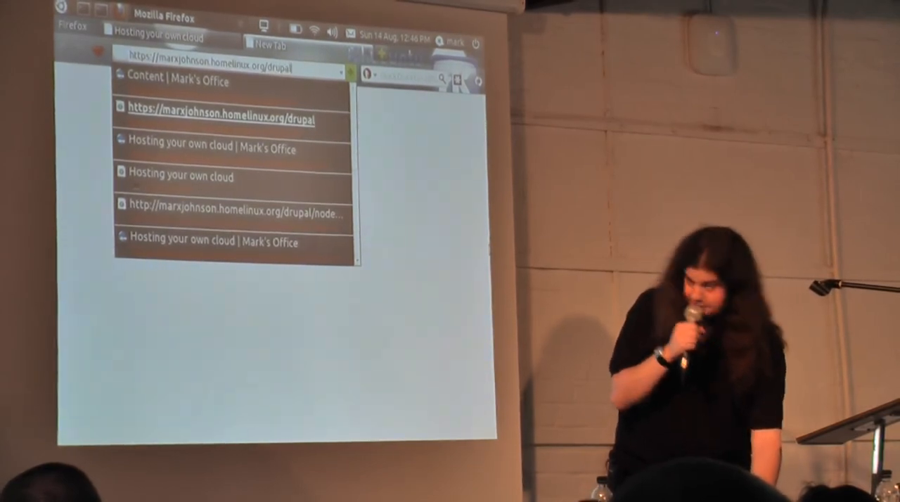
{"action": "left_click", "coordinate": [220, 119]}
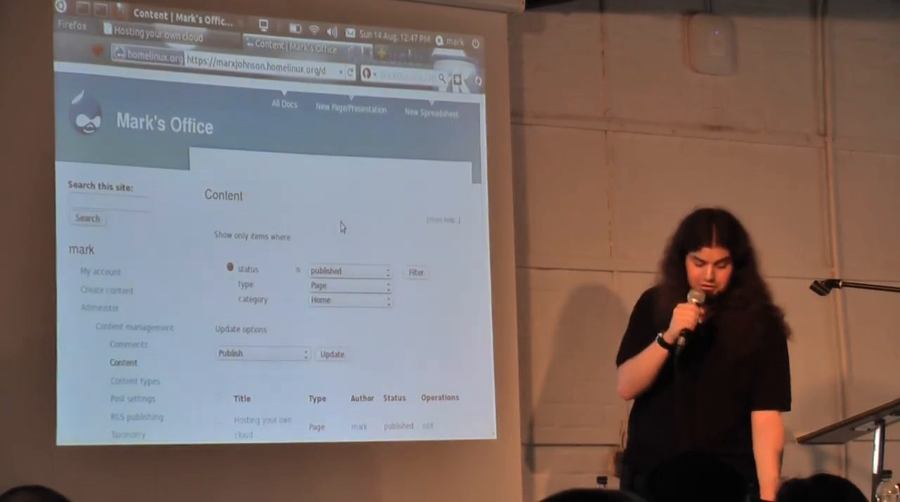
Review the content list, then start a new Sheetnode spreadsheet from New Spreadsheet
{"action": "scroll", "scroll_direction": "down", "scroll_amount": 3}
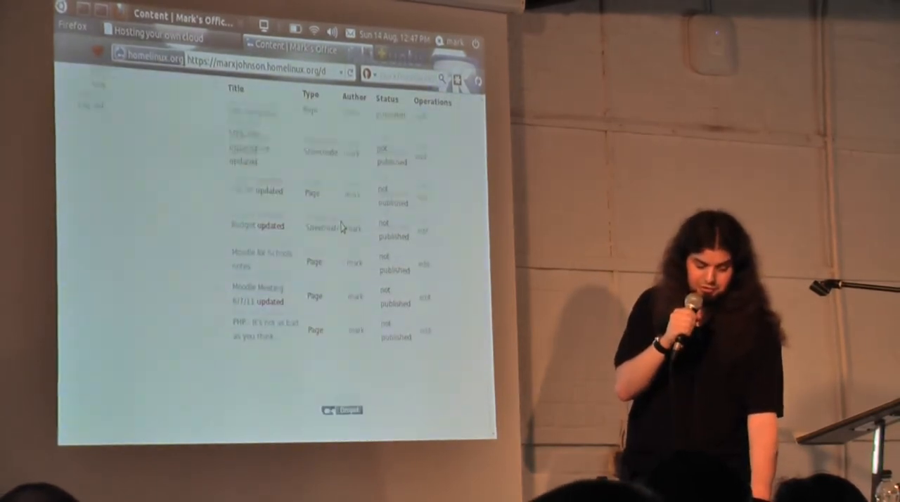
{"action": "scroll", "scroll_direction": "up", "scroll_amount": 3}
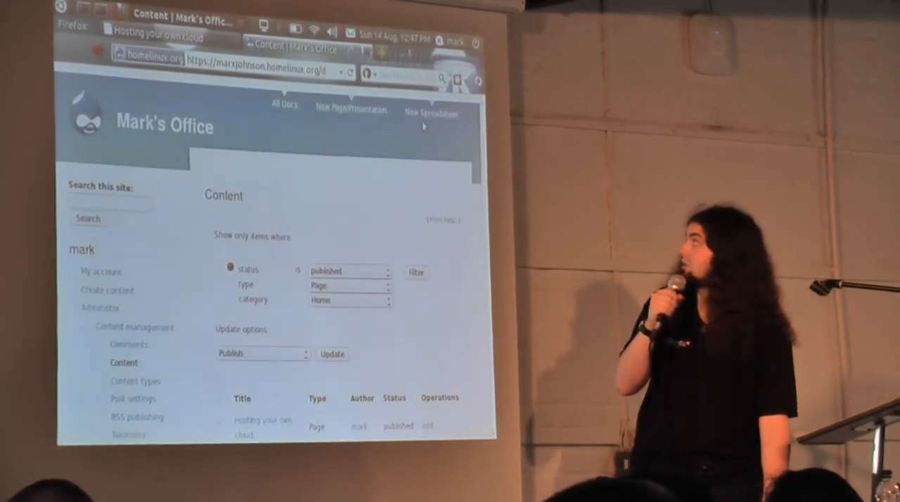
{"action": "left_click", "coordinate": [431, 113]}
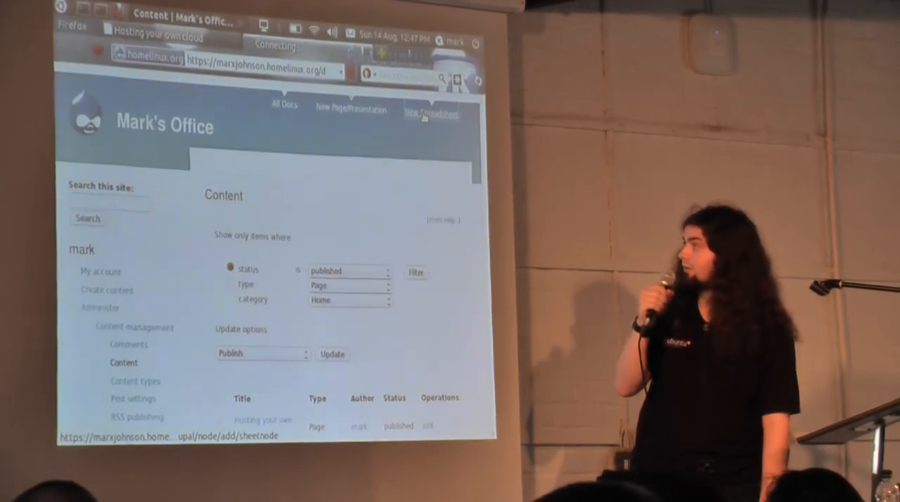
{"action": "left_click", "coordinate": [432, 113]}
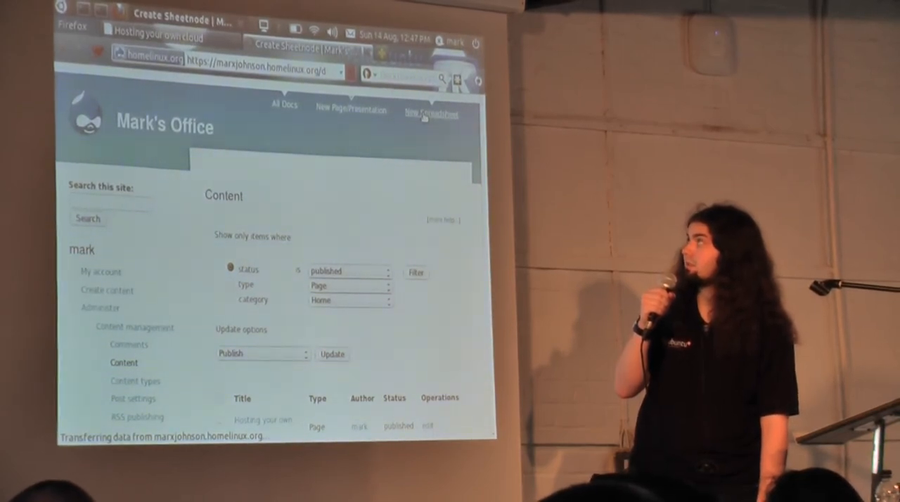
Look over the Create Sheetnode form, then switch to a blank Create Page form
{"action": "left_click", "coordinate": [431, 113]}
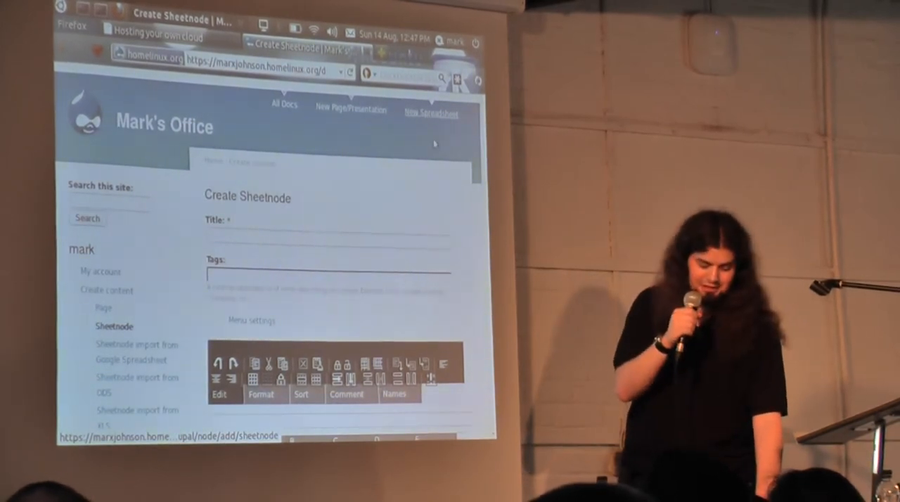
{"action": "scroll", "scroll_direction": "down", "scroll_amount": 3}
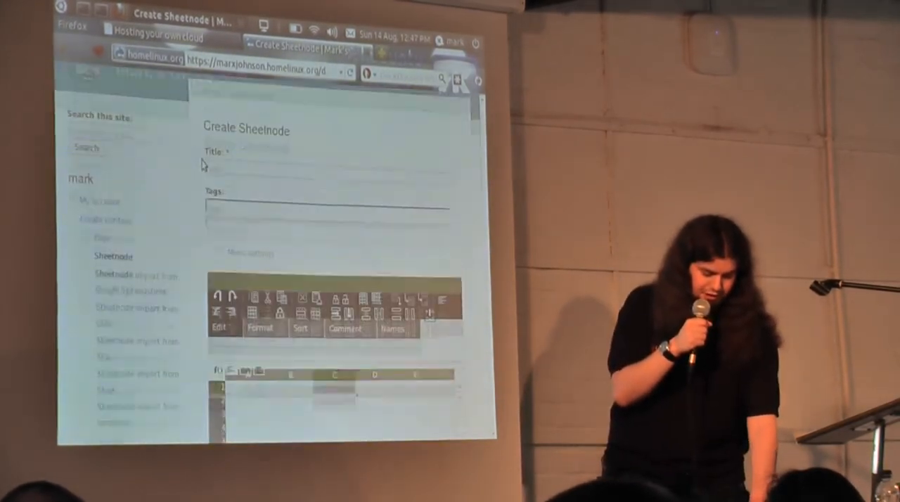
{"action": "scroll", "scroll_direction": "down", "scroll_amount": 3}
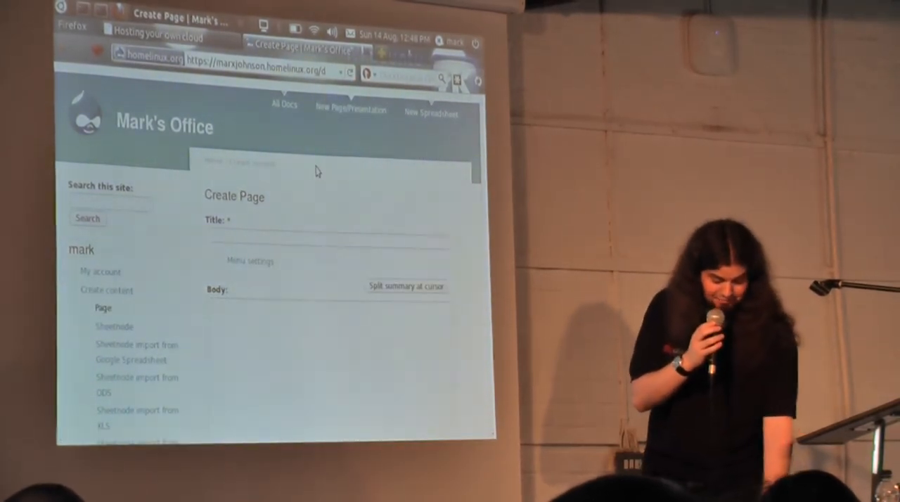
Bring up the 'Hosting your own cloud' edit form showing its title and slide markup
{"action": "scroll", "scroll_direction": "down", "scroll_amount": 3}
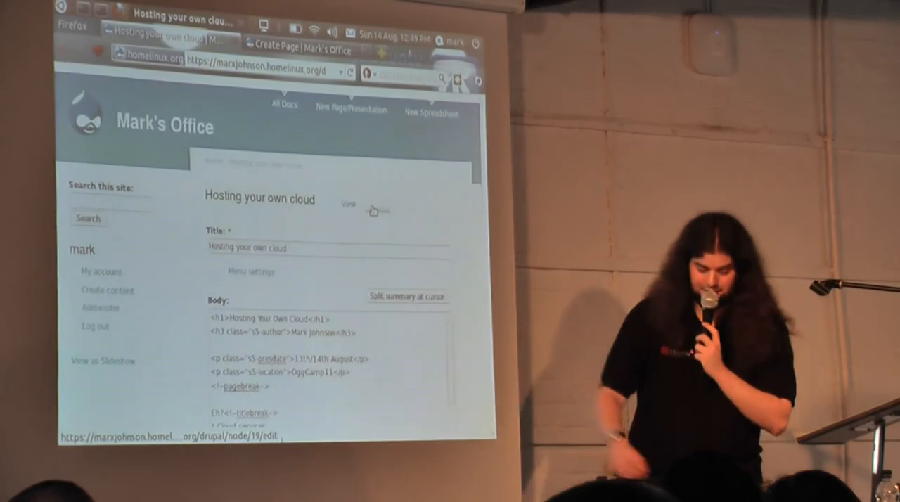
Scroll past the slide markup and expand Publishing options, showing the page as published
{"action": "scroll", "scroll_direction": "down", "scroll_amount": 3}
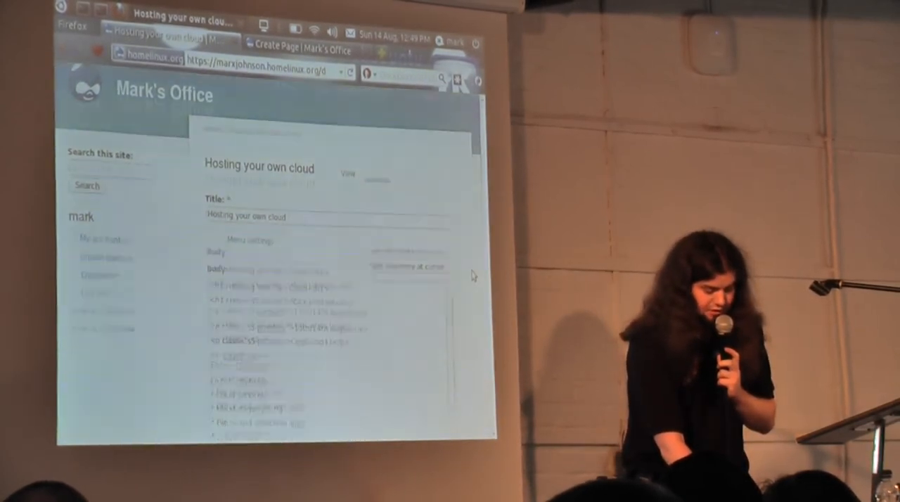
{"action": "scroll", "scroll_direction": "down", "scroll_amount": 3}
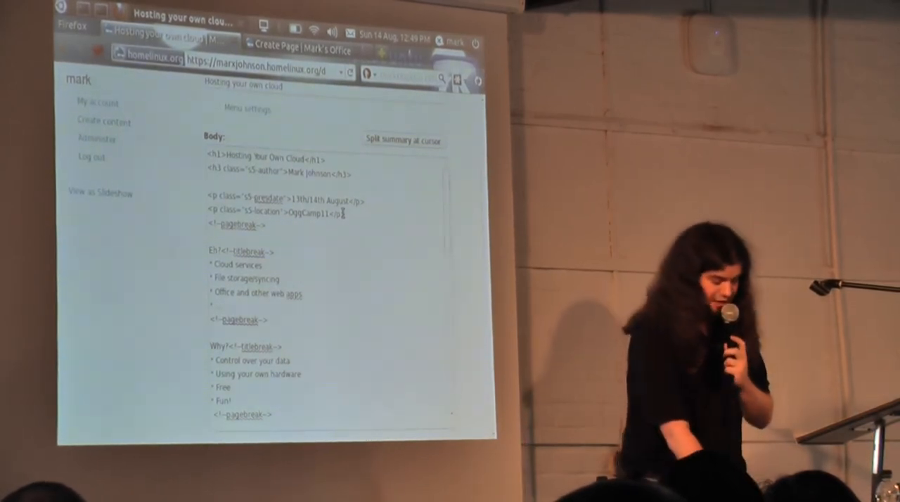
{"action": "scroll", "scroll_direction": "down", "scroll_amount": 3}
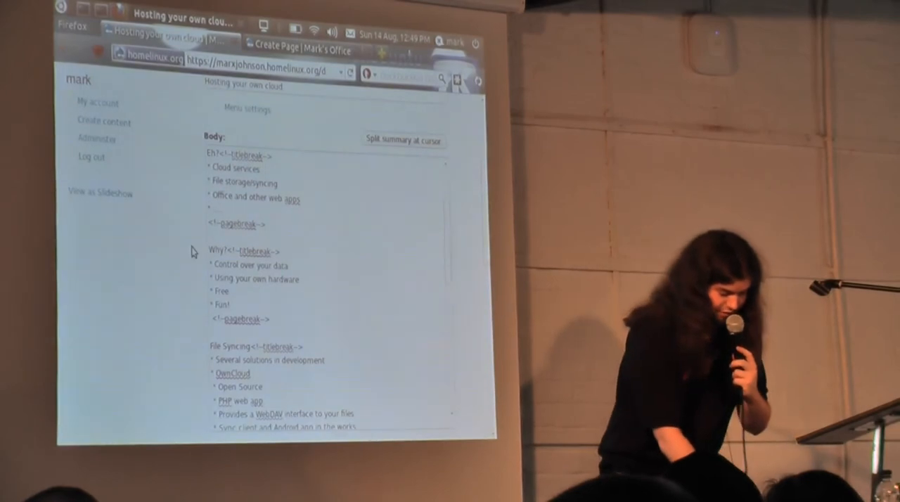
{"action": "scroll", "scroll_direction": "down", "scroll_amount": 3}
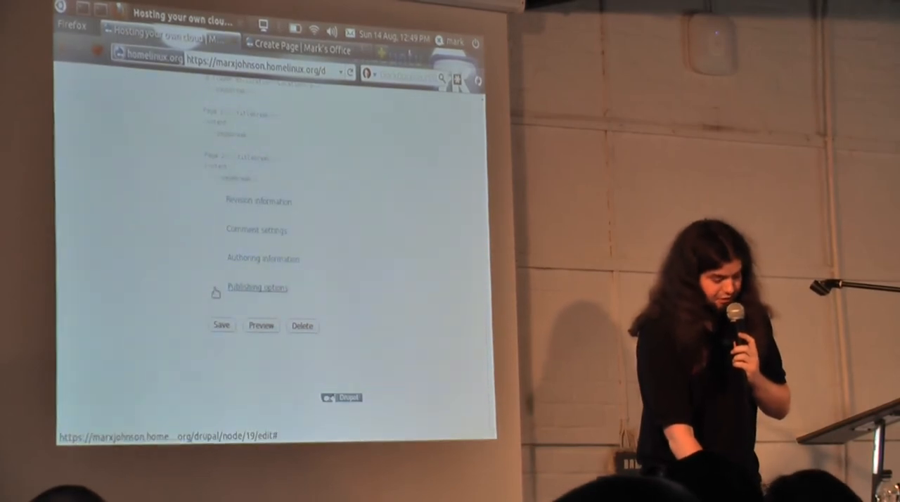
{"action": "left_click", "coordinate": [257, 288]}
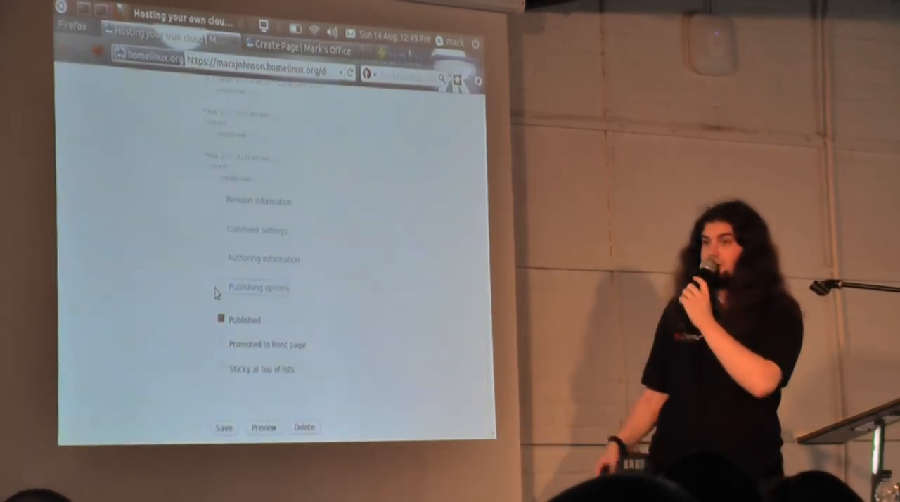